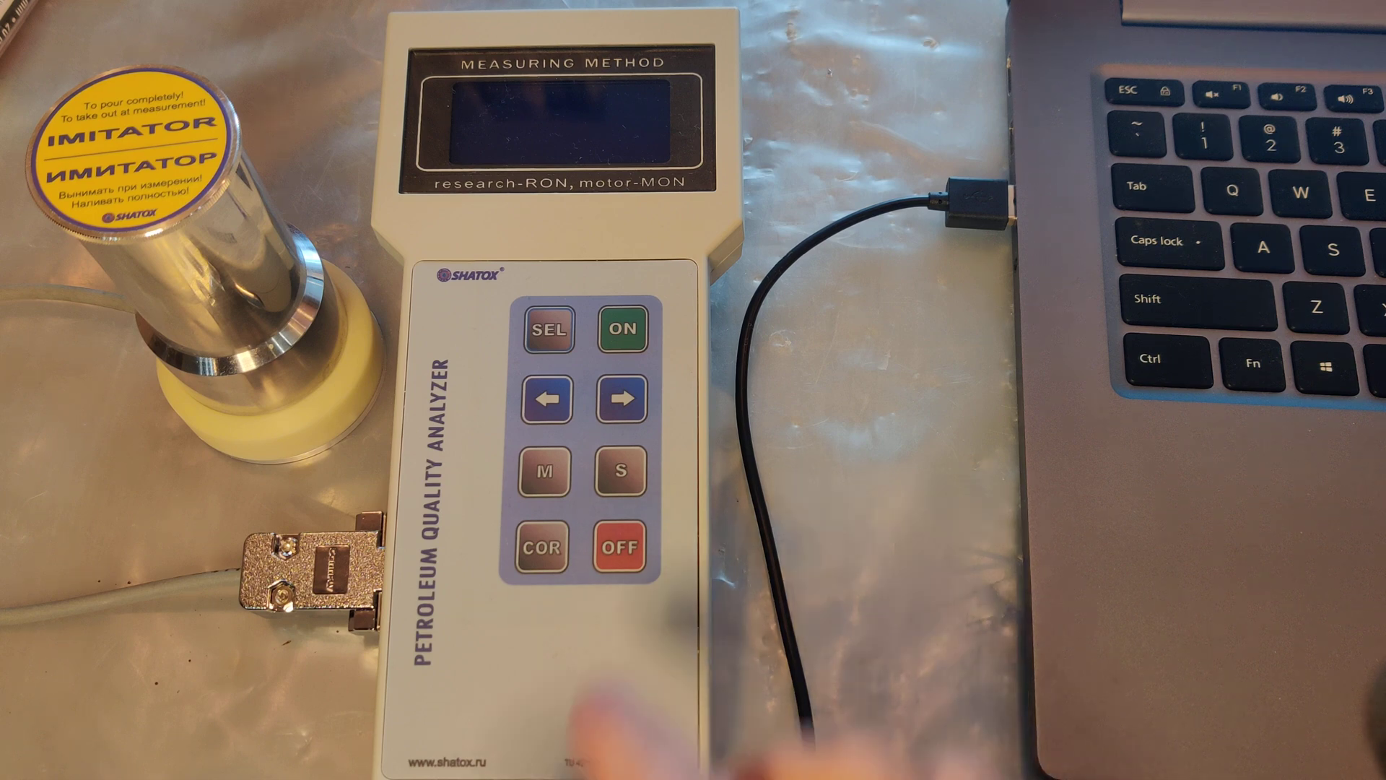
Power on the analyzer and switch from Octane to Octane1 mode (RON1 96.2, MON1 86.3).
click(621, 330)
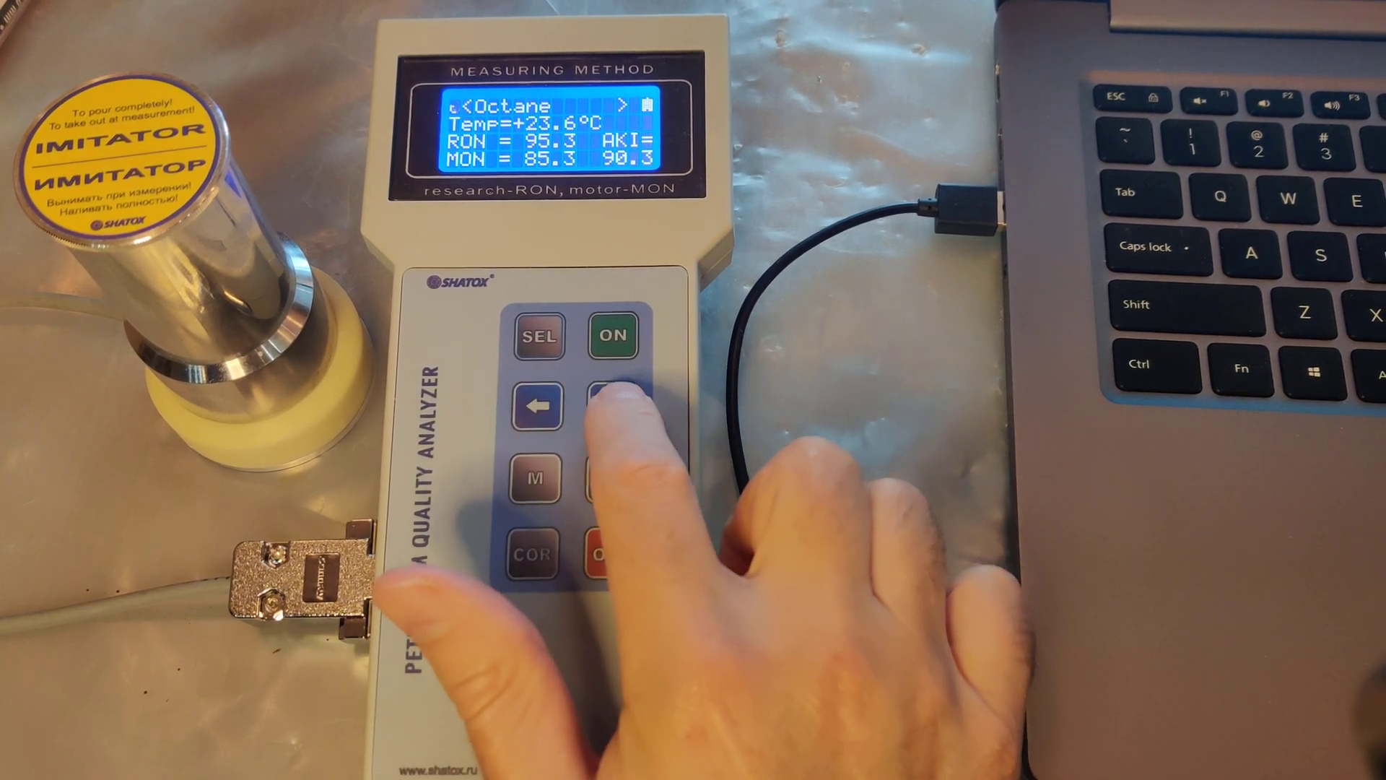
click(607, 406)
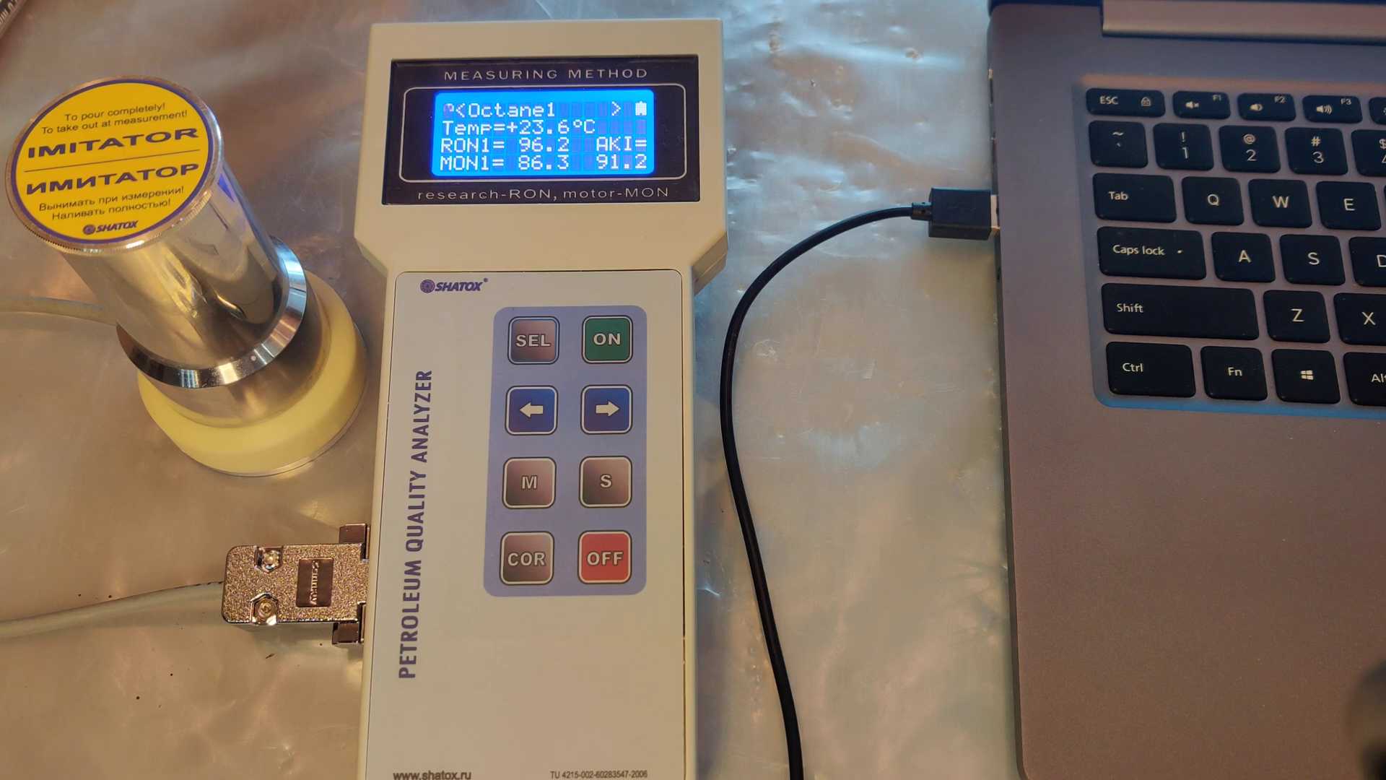
Hold COR to enter correction of the Octane1 readings RON1 96.2 and MON1 86.3.
click(527, 560)
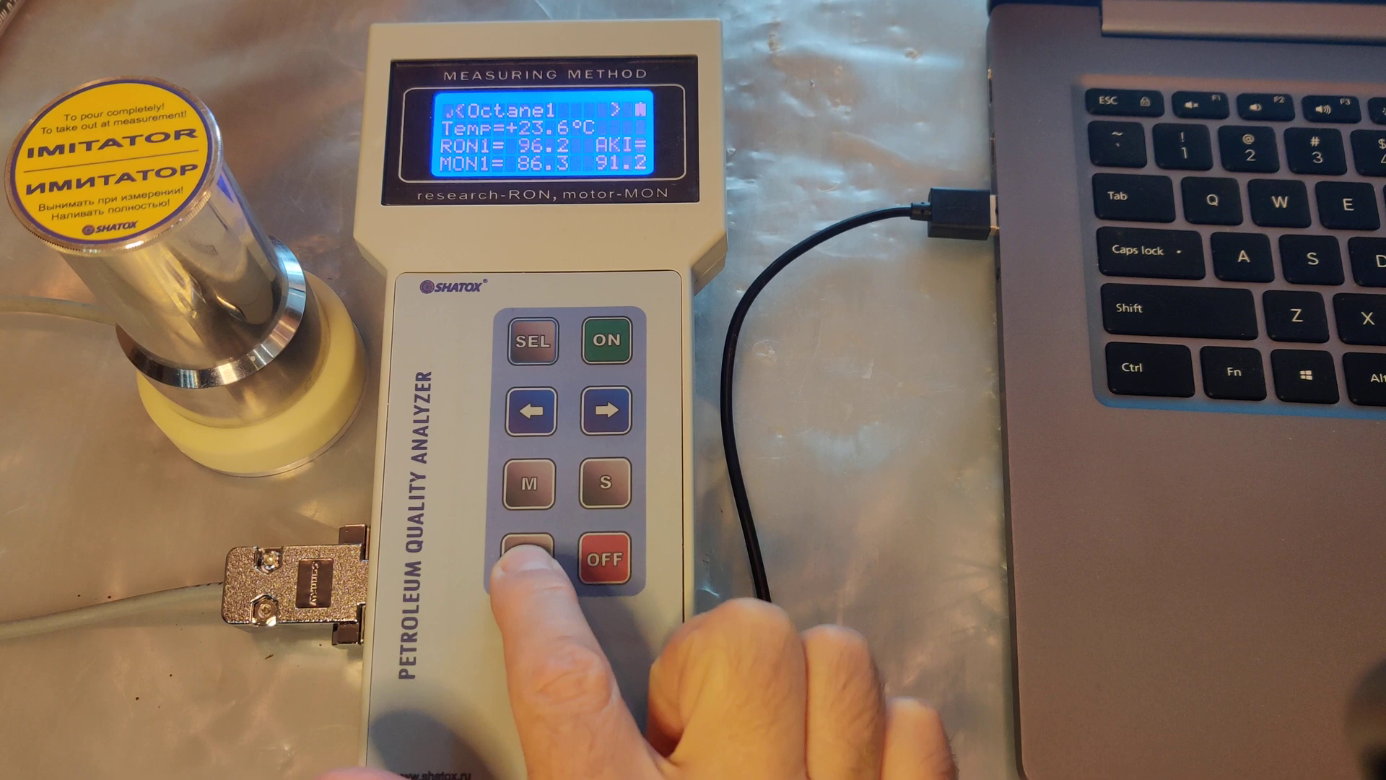
click(524, 563)
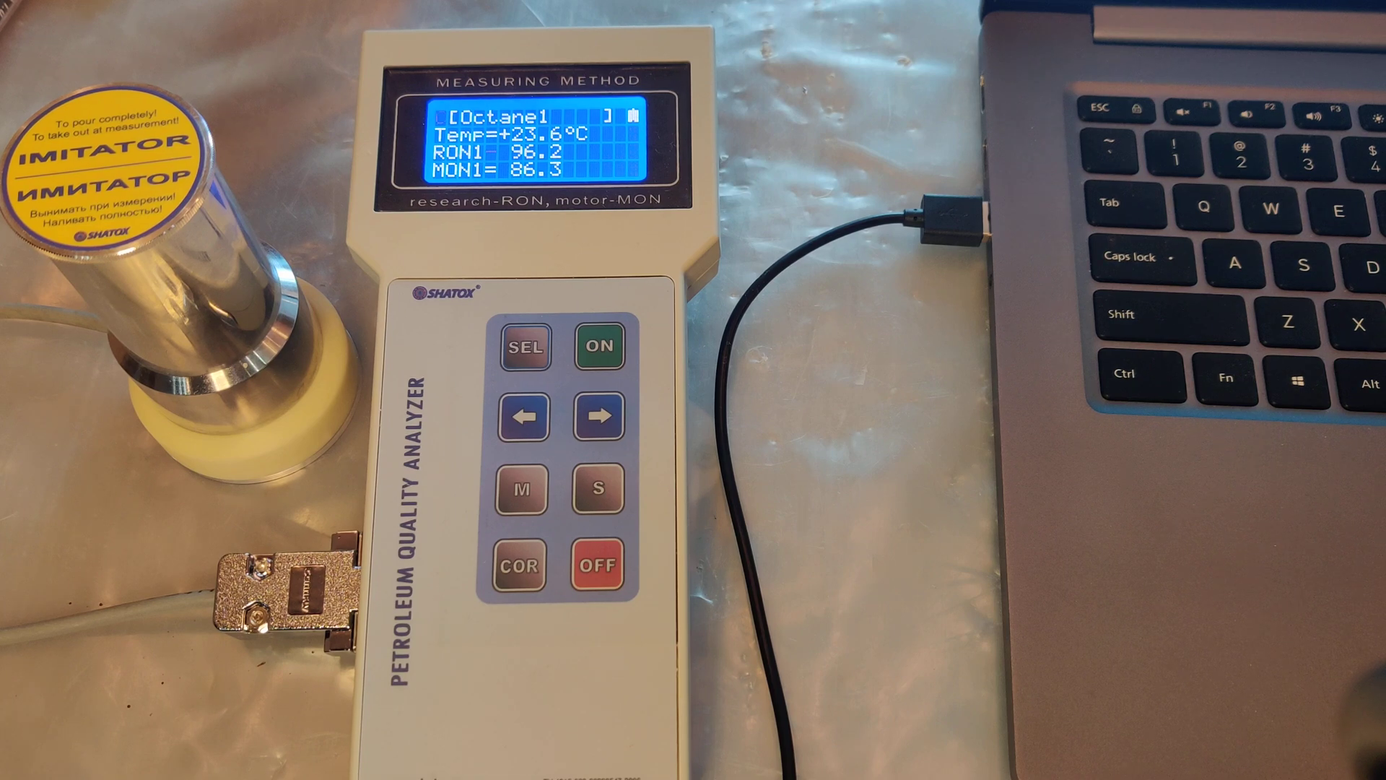
Select RON1, step it down from 96.2 to exactly 92.0 and save the corrected value.
click(521, 415)
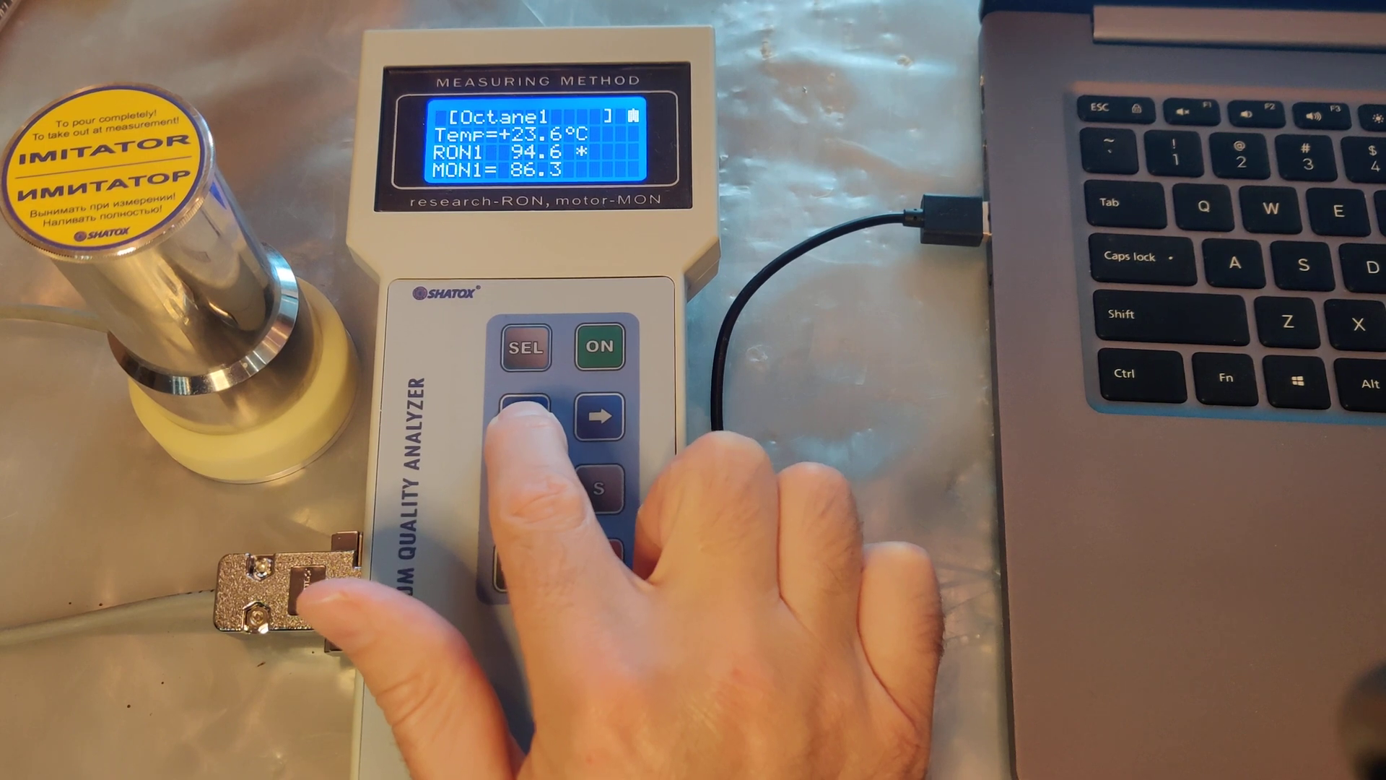
click(525, 416)
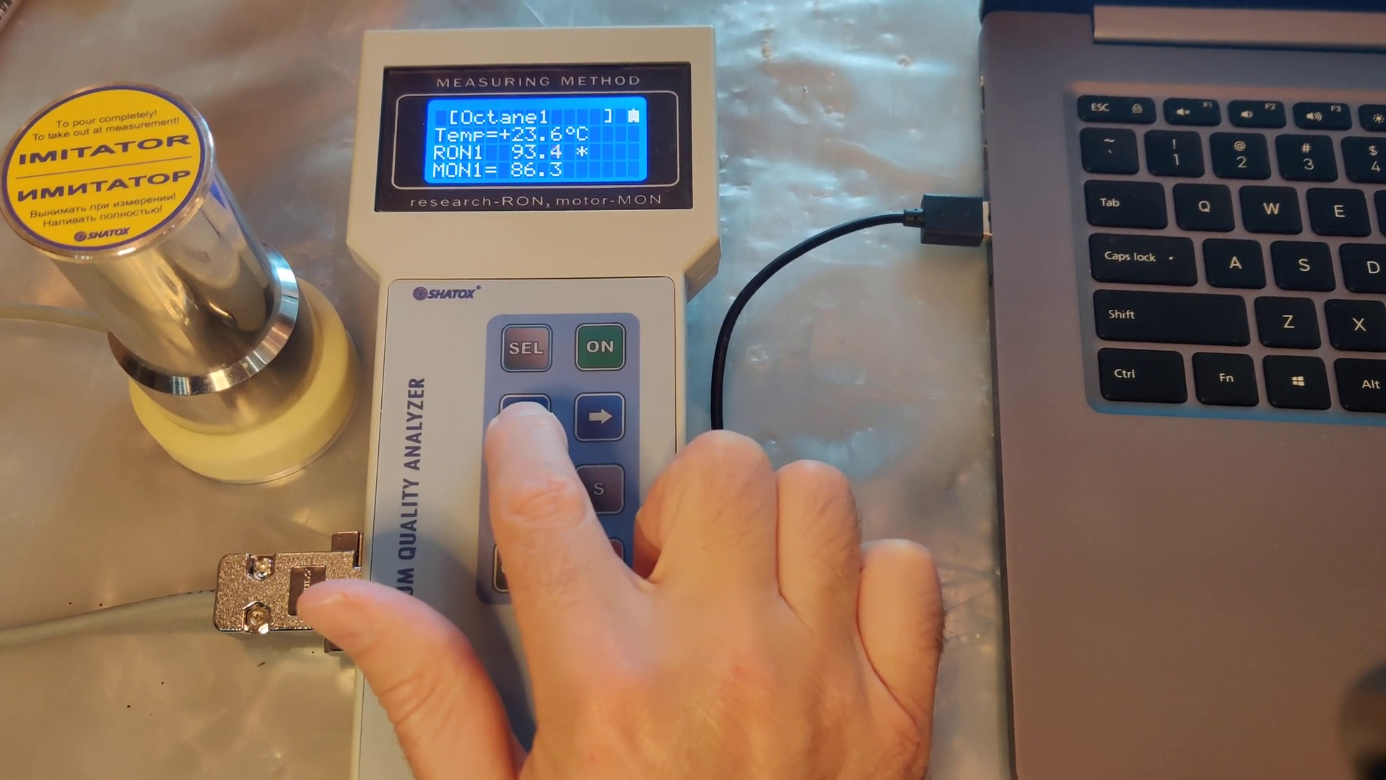
click(525, 410)
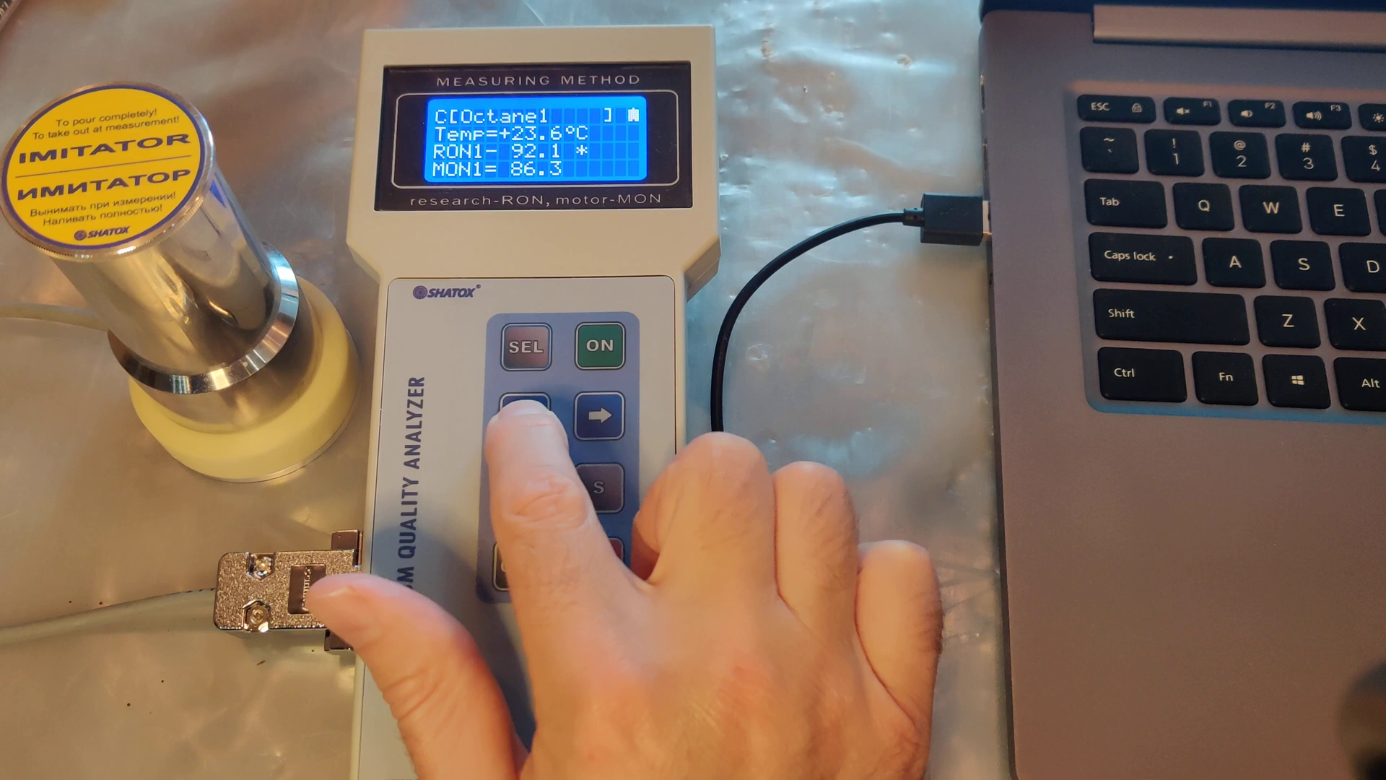
click(521, 416)
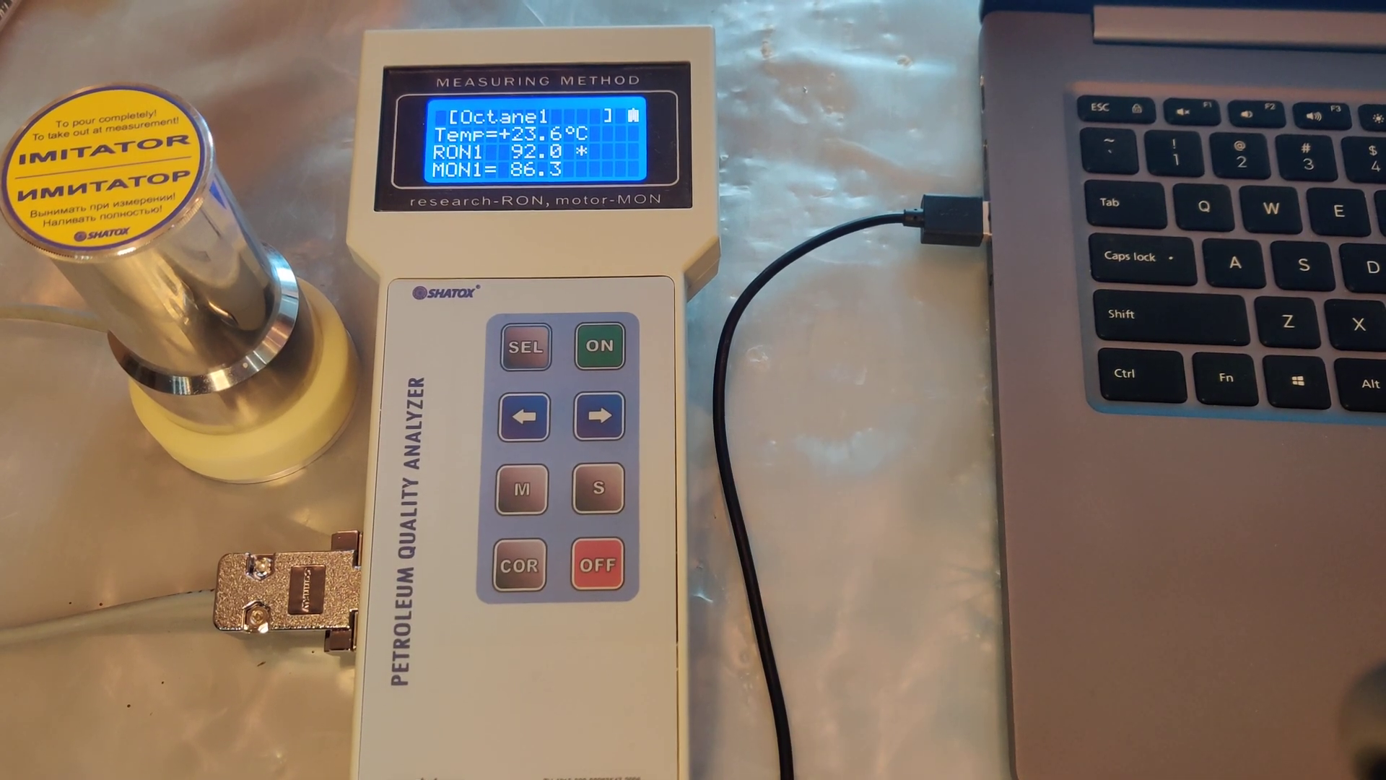
click(525, 345)
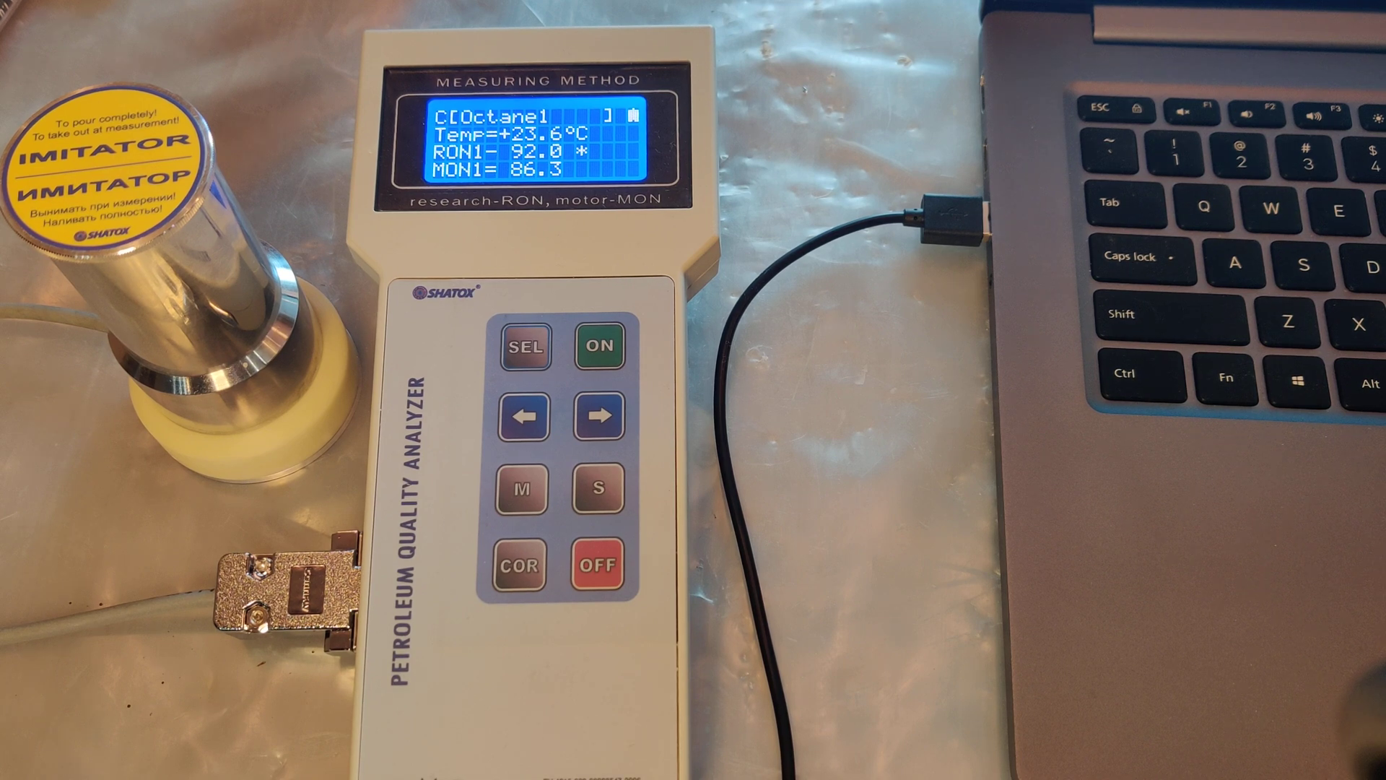
click(524, 345)
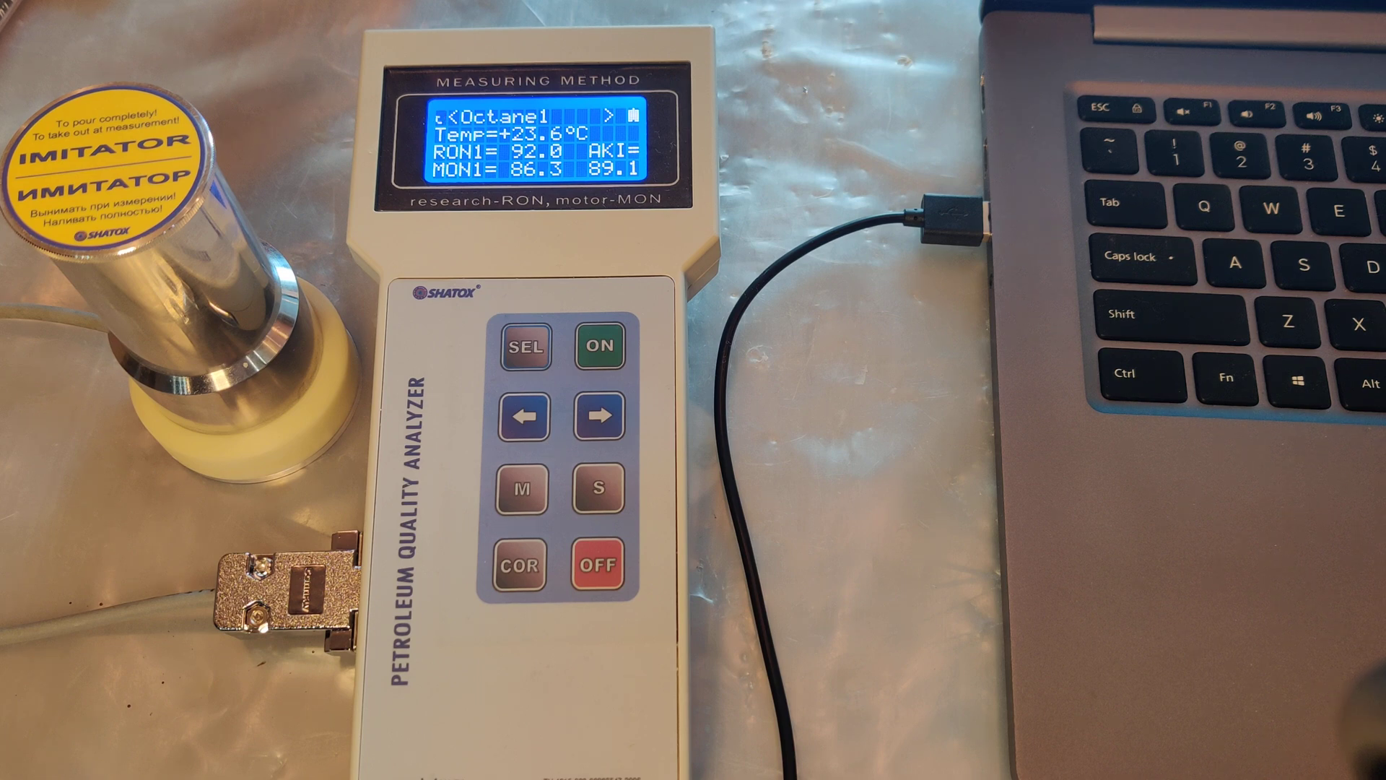
Hold COR again to reopen Octane1 correction showing the saved RON1 92.0.
click(520, 566)
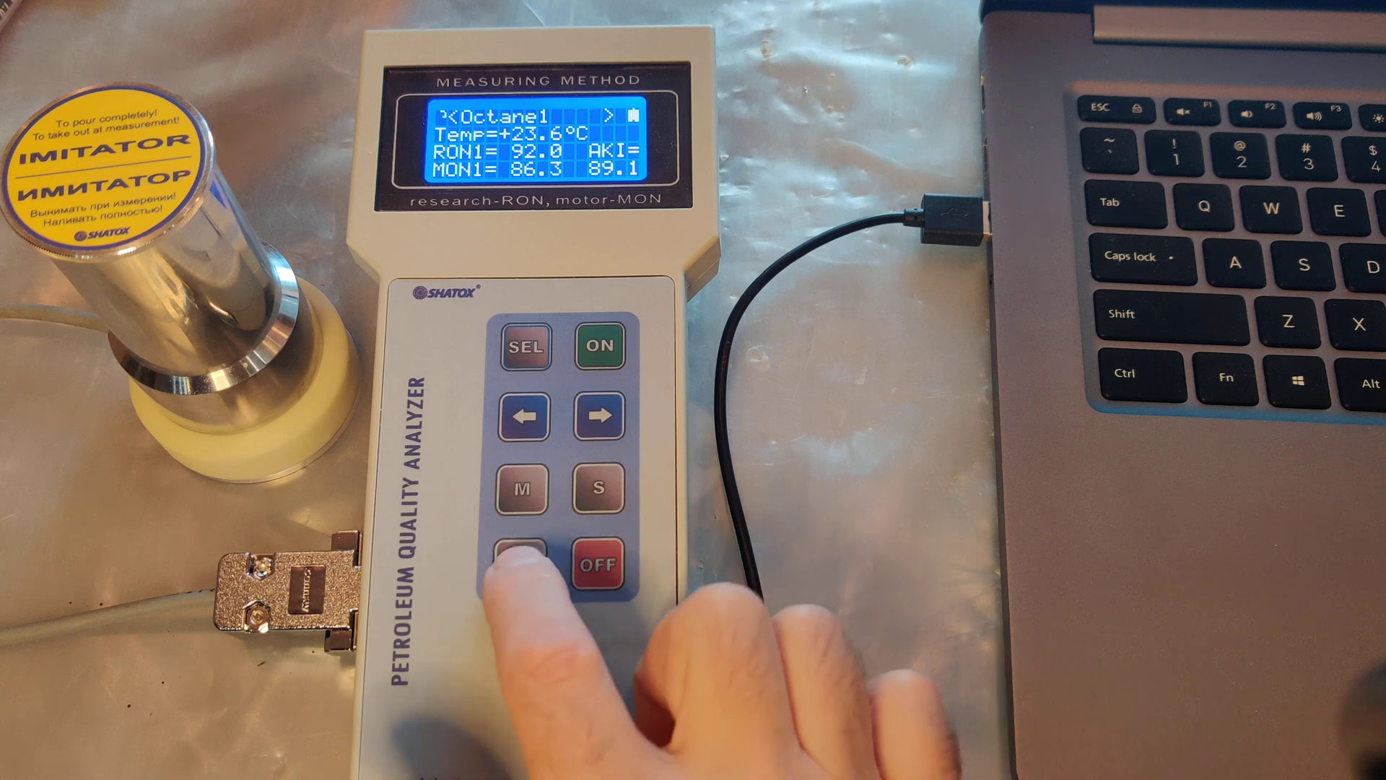
click(520, 564)
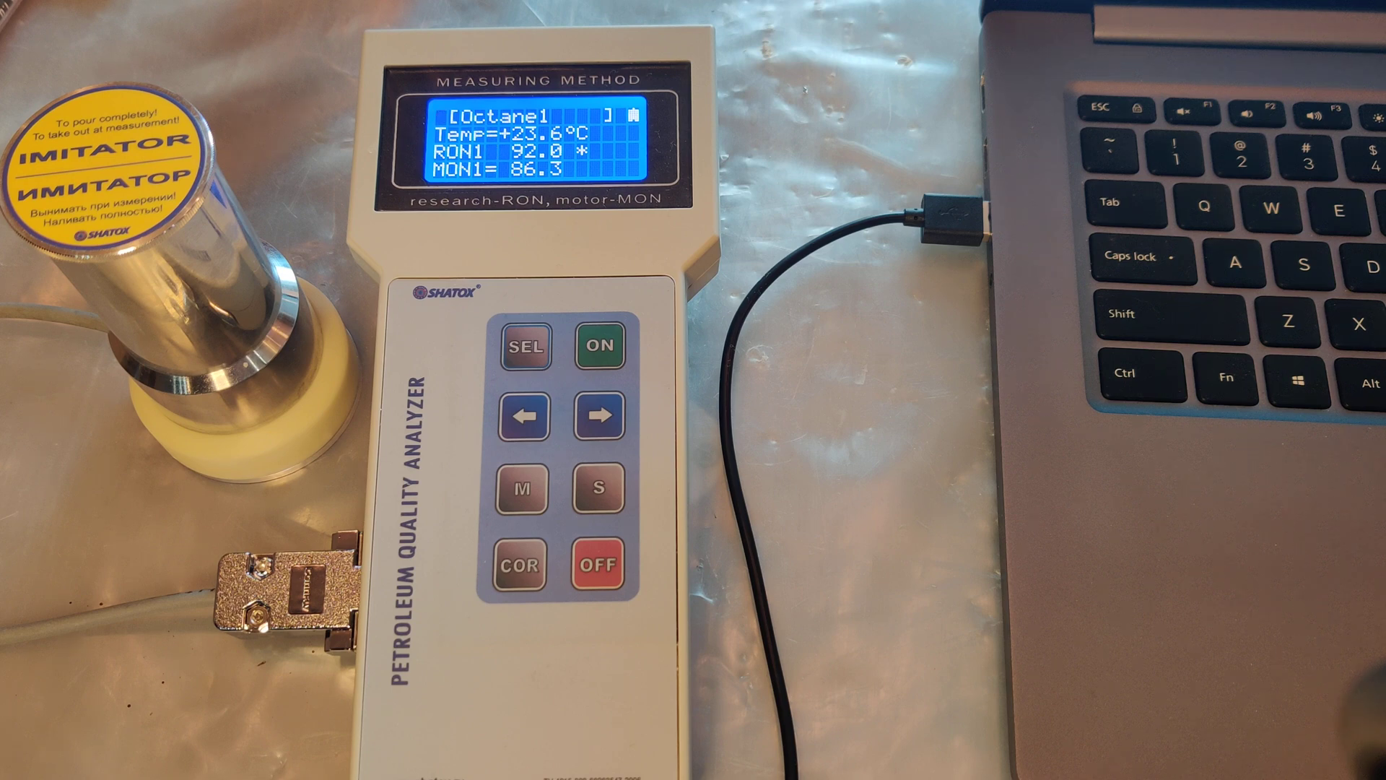
Restore RON1 to 96.2, then exit correction so RON1, MON1 and AKI reset to 0.0.
click(525, 416)
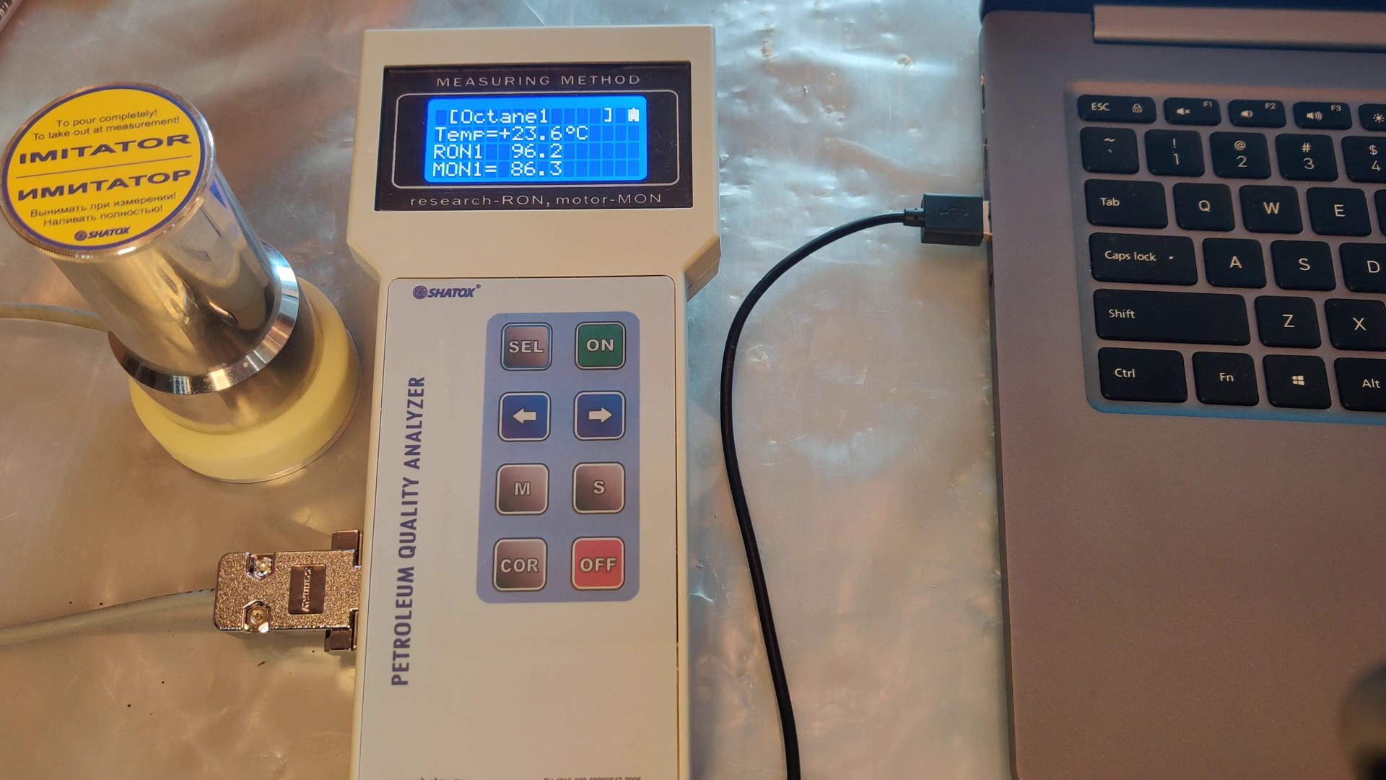
click(520, 566)
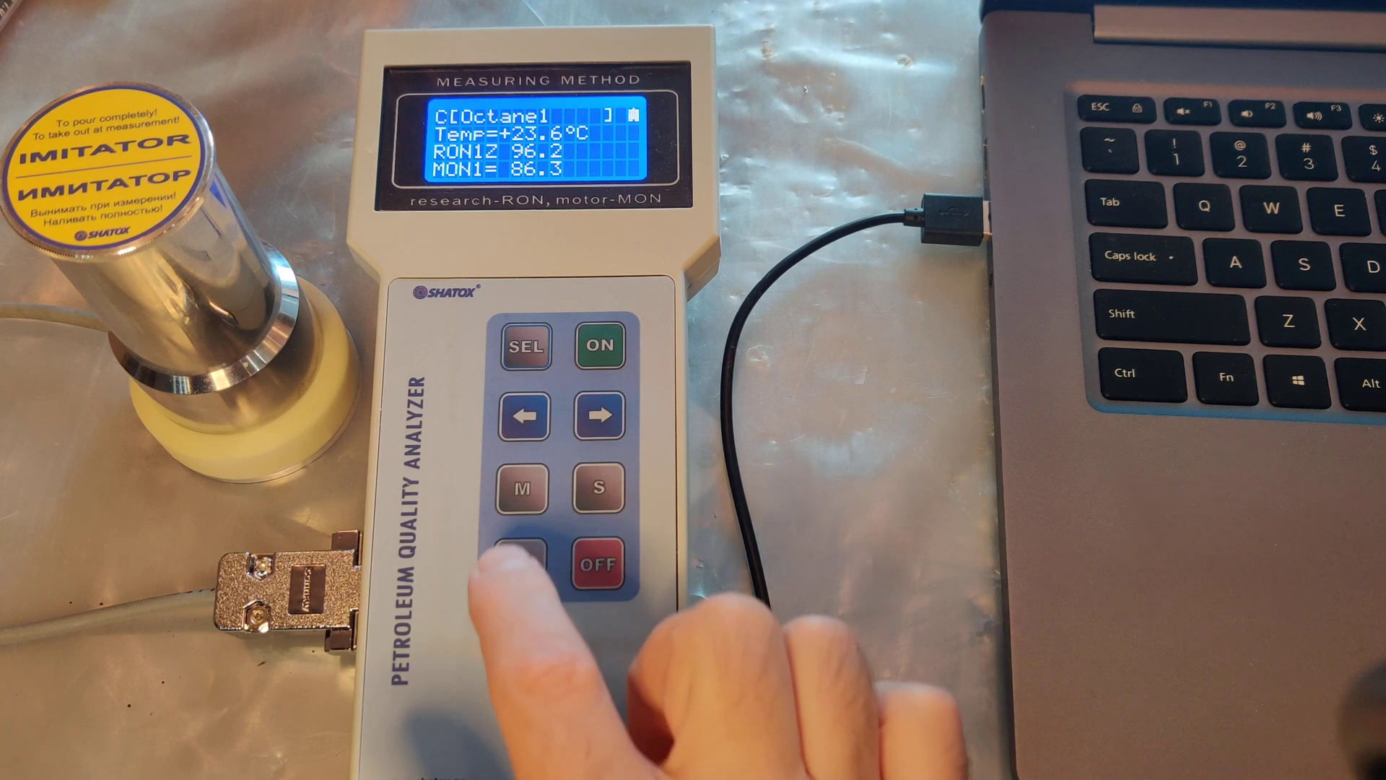
click(521, 564)
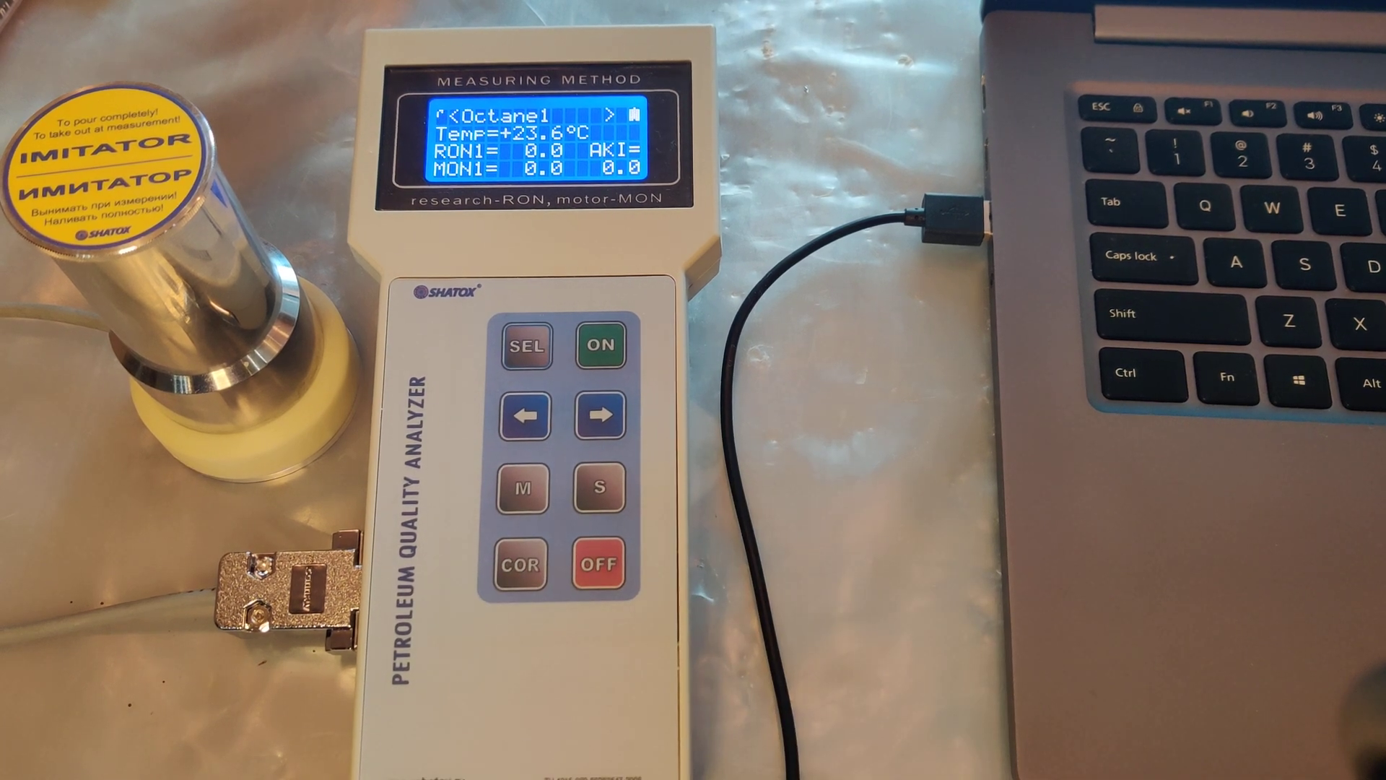